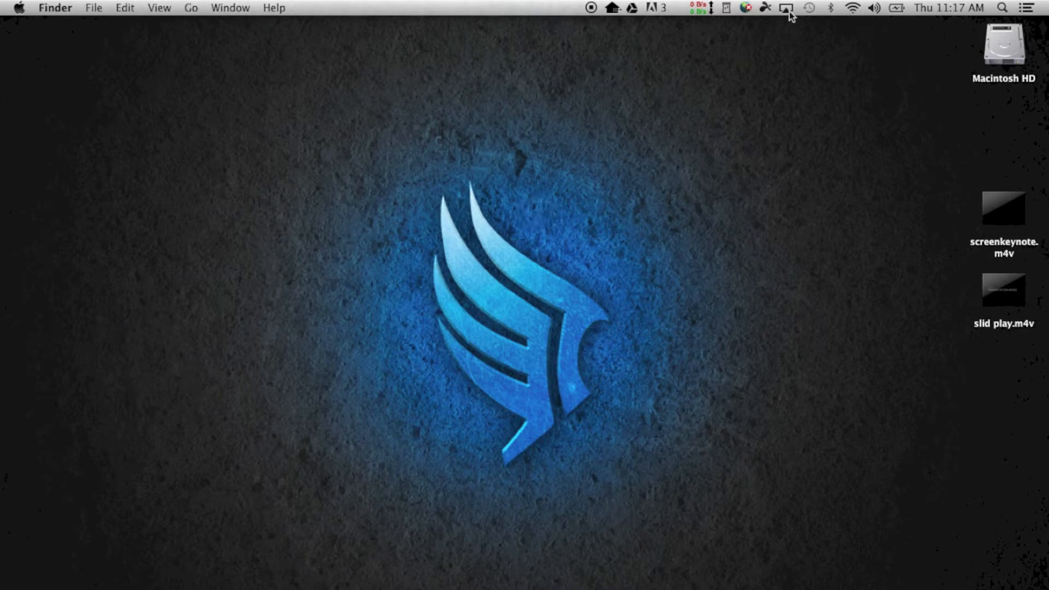
- Show the menu-bar AirPlay Display list of available displays, none connected yet
left_click(786, 8)
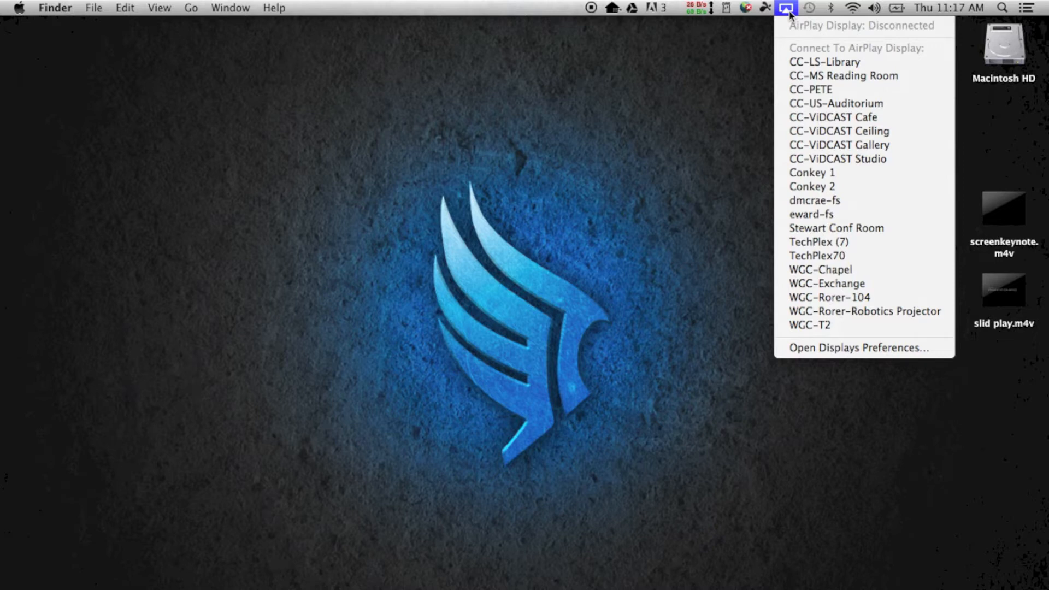
mouse_move(835, 104)
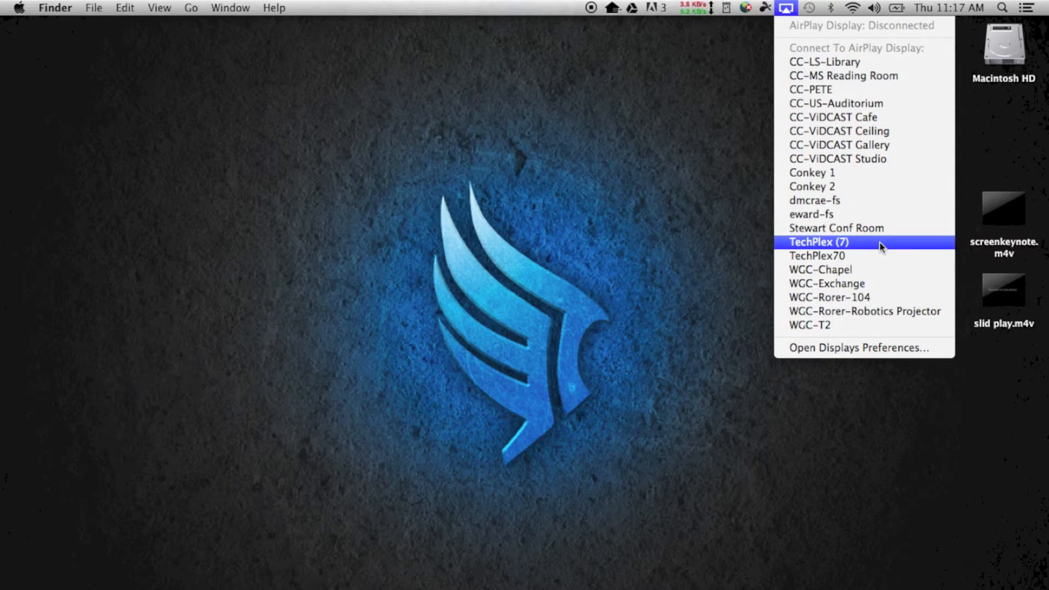
- Connect to the TechPlex (7) Apple TV as the AirPlay display and confirm its four-digit code
left_click(818, 241)
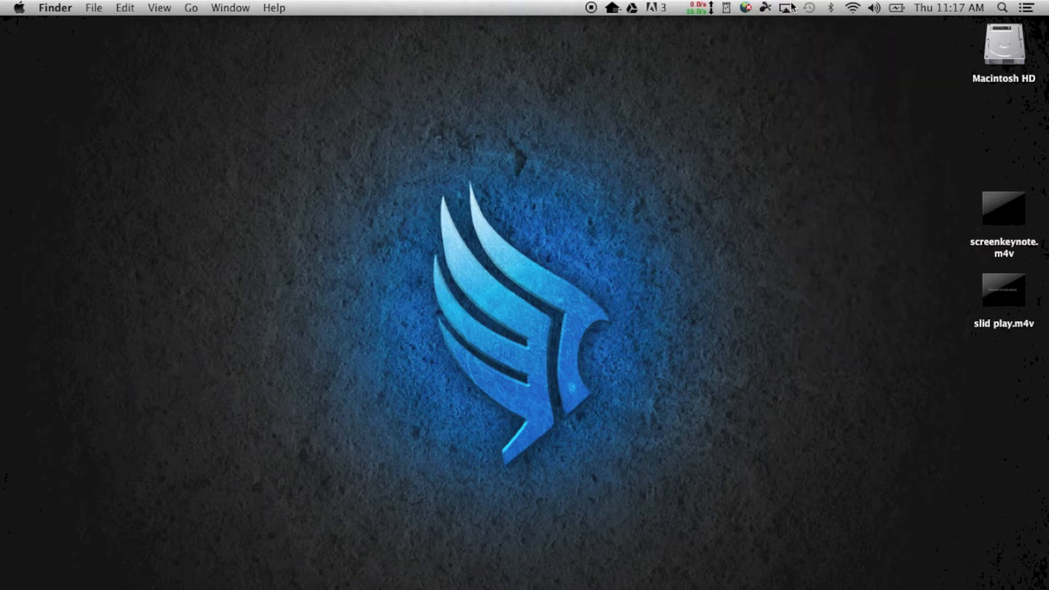
left_click(786, 8)
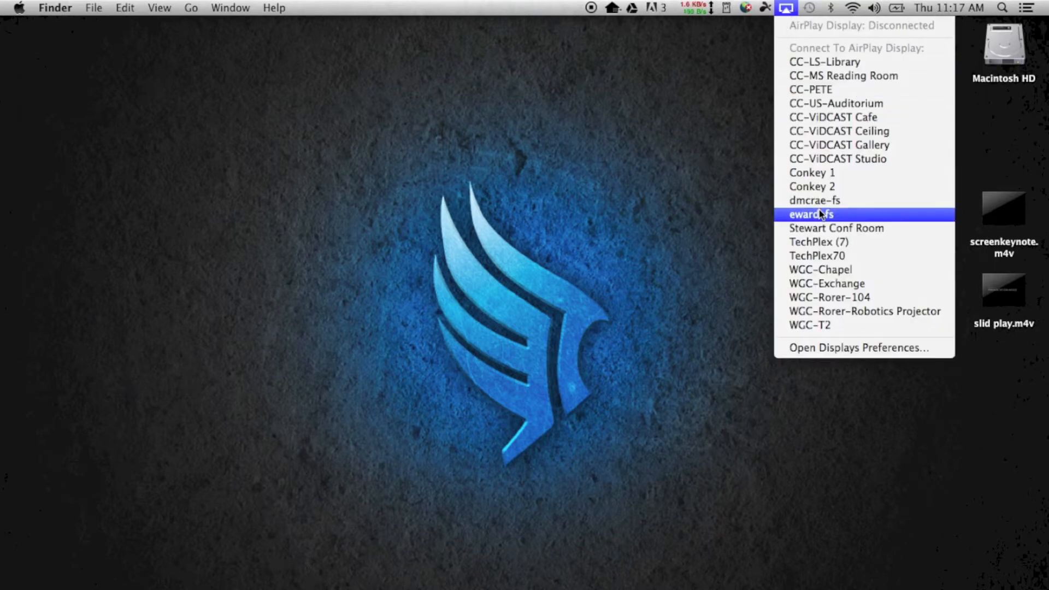
left_click(819, 242)
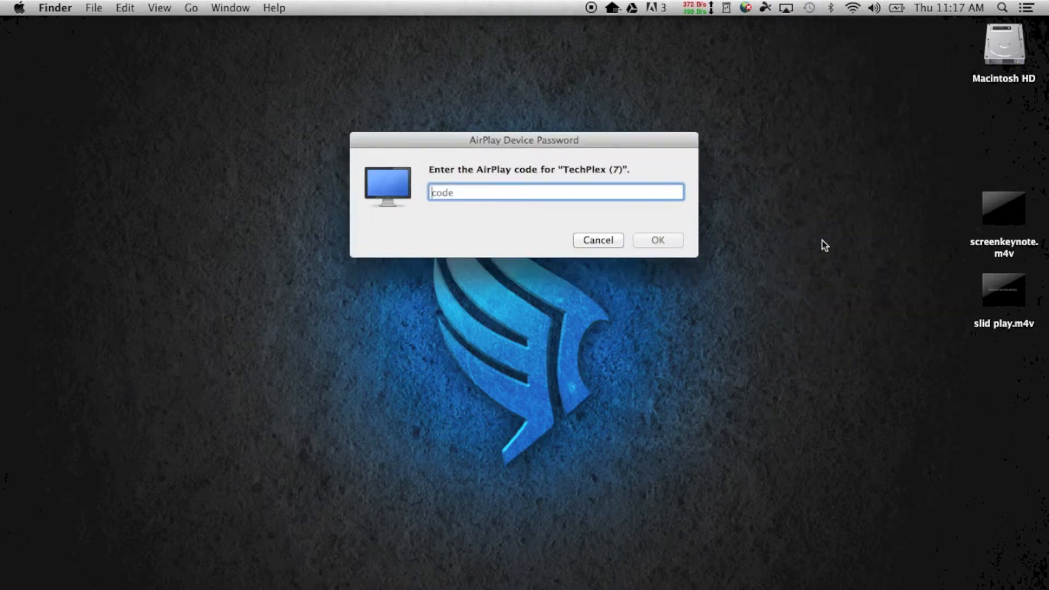
mouse_move(674, 170)
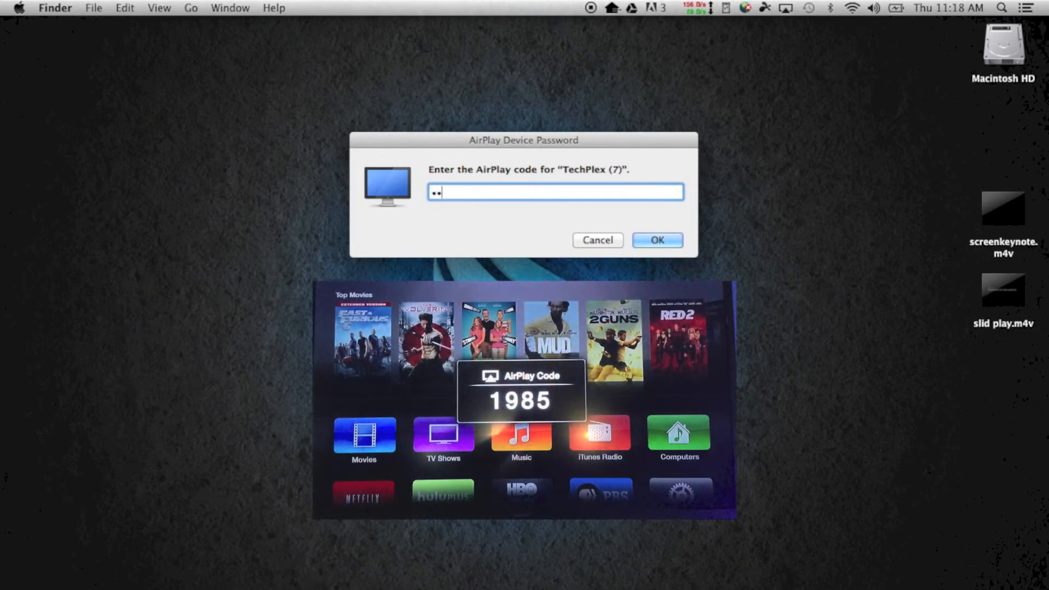
left_click(657, 239)
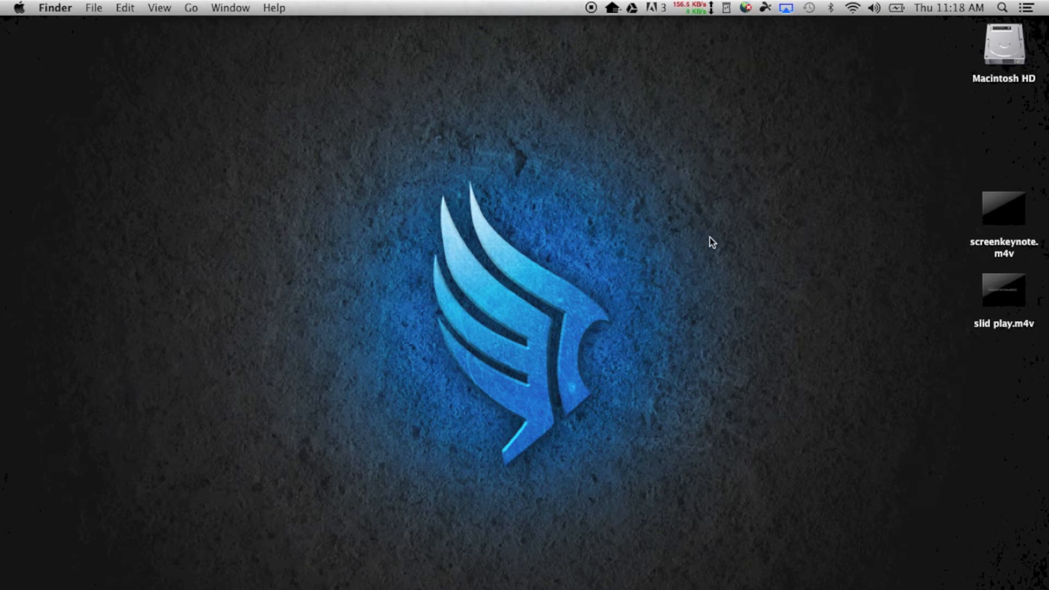
mouse_move(72, 72)
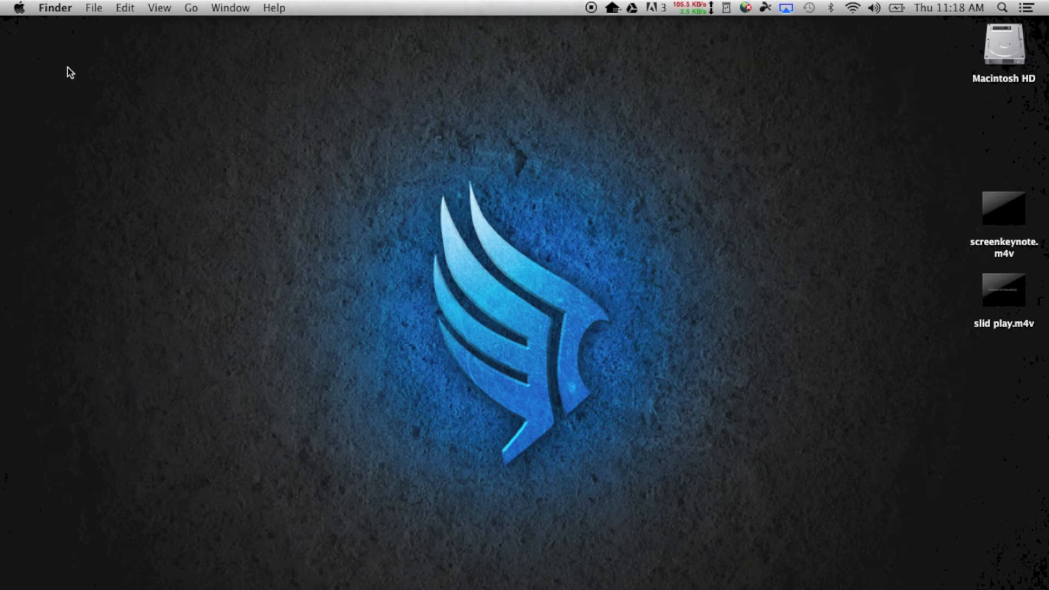
mouse_move(425, 168)
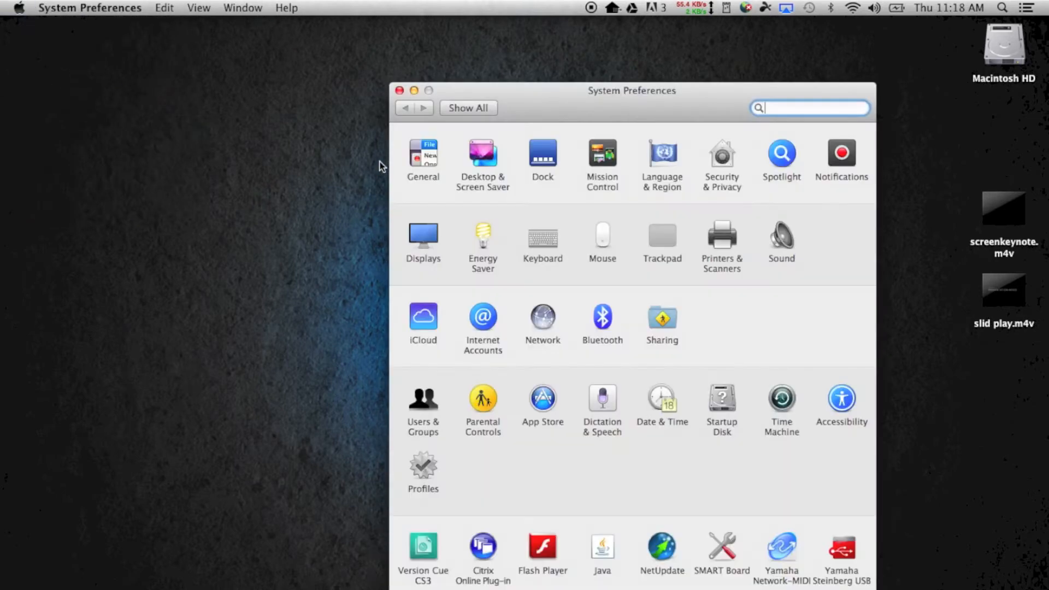
- Show the Displays pane confirming TechPlex (7) as the AirPlay display
left_click(423, 236)
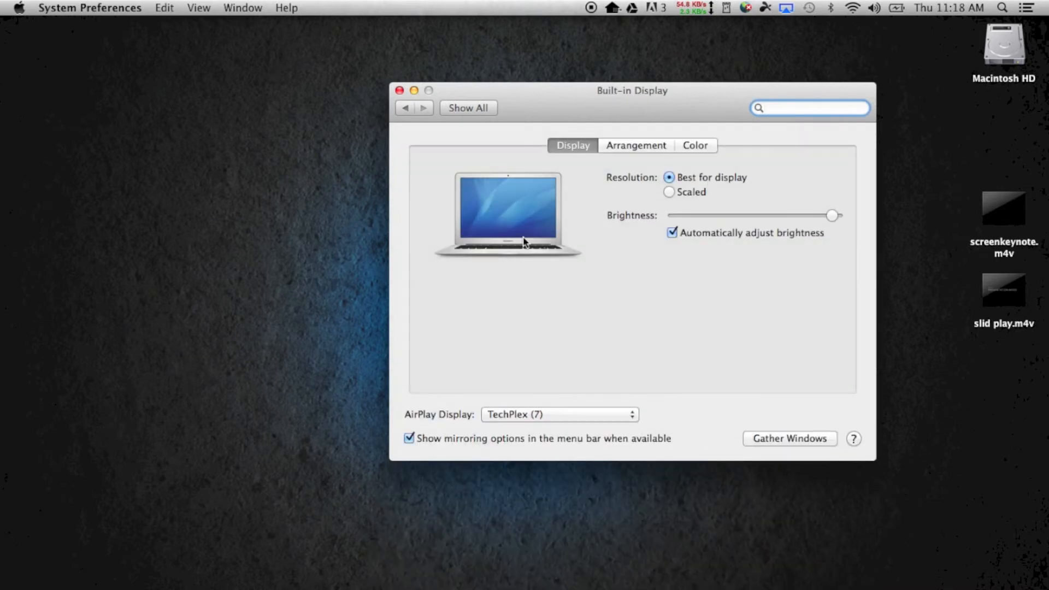
left_click(634, 145)
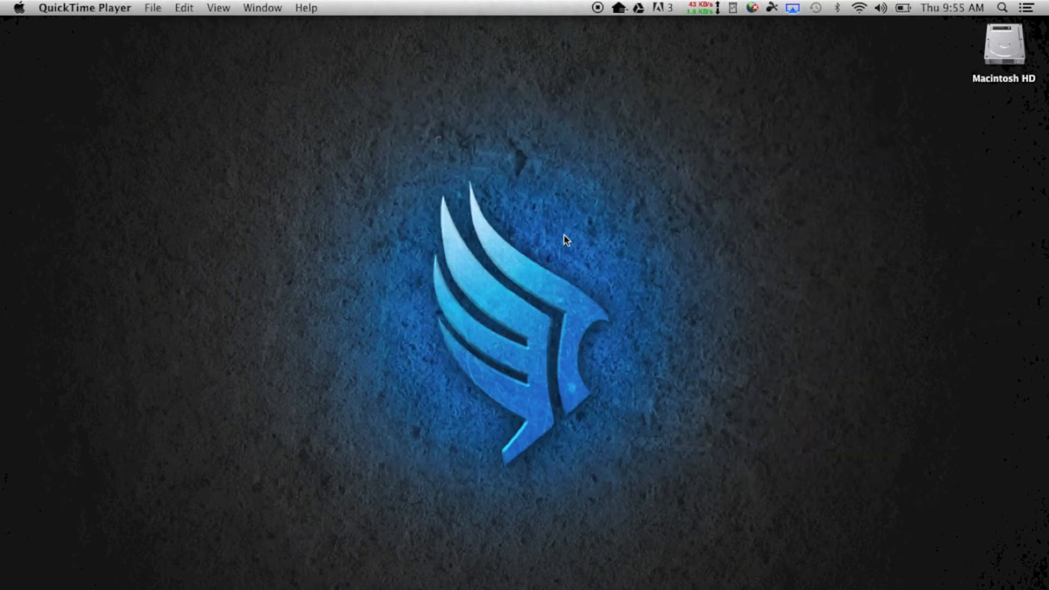
mouse_move(759, 96)
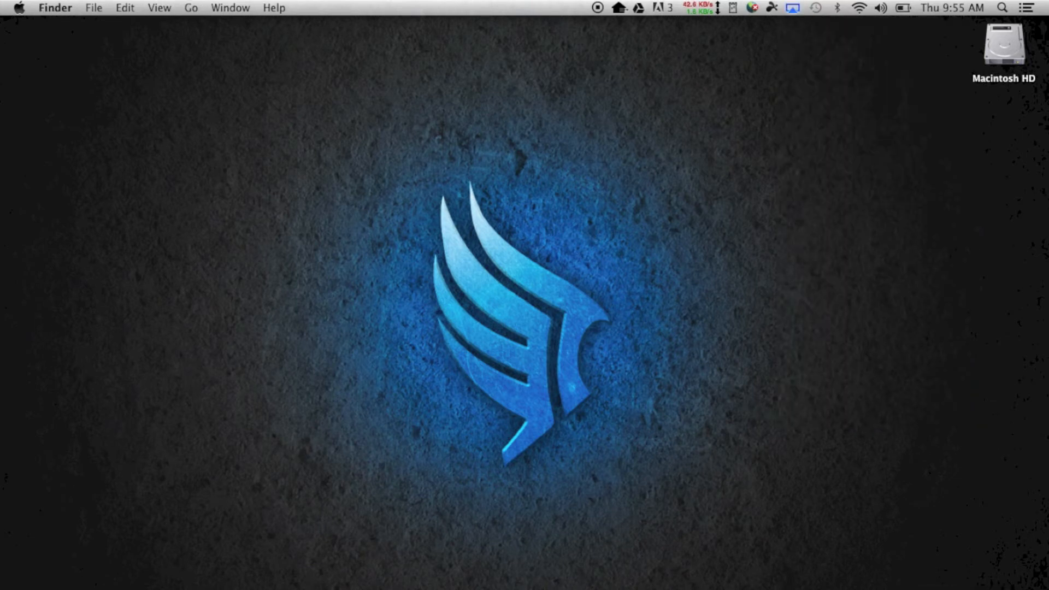
left_click(383, 7)
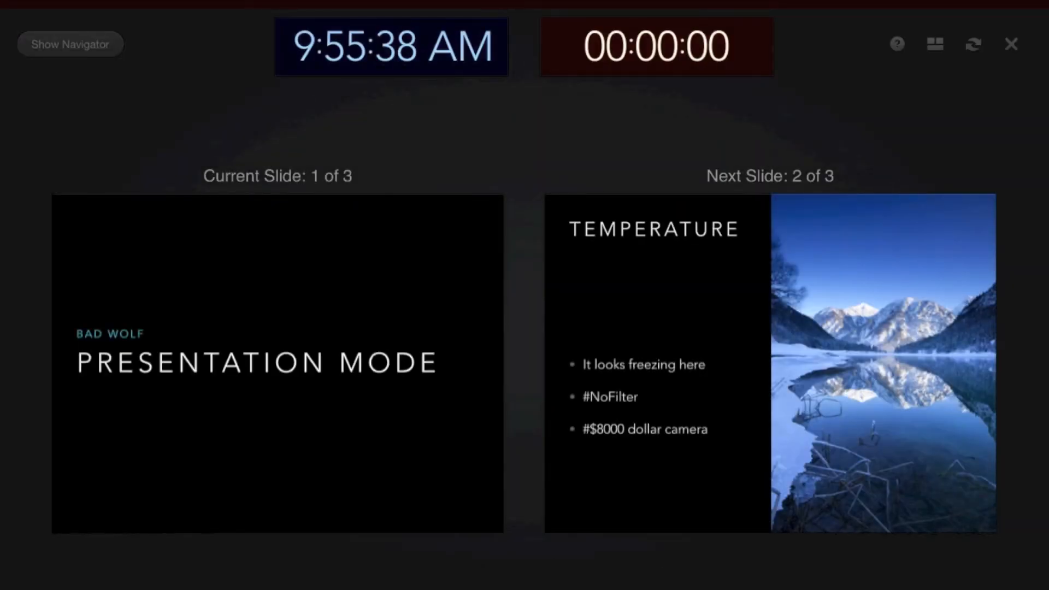
mouse_move(302, 302)
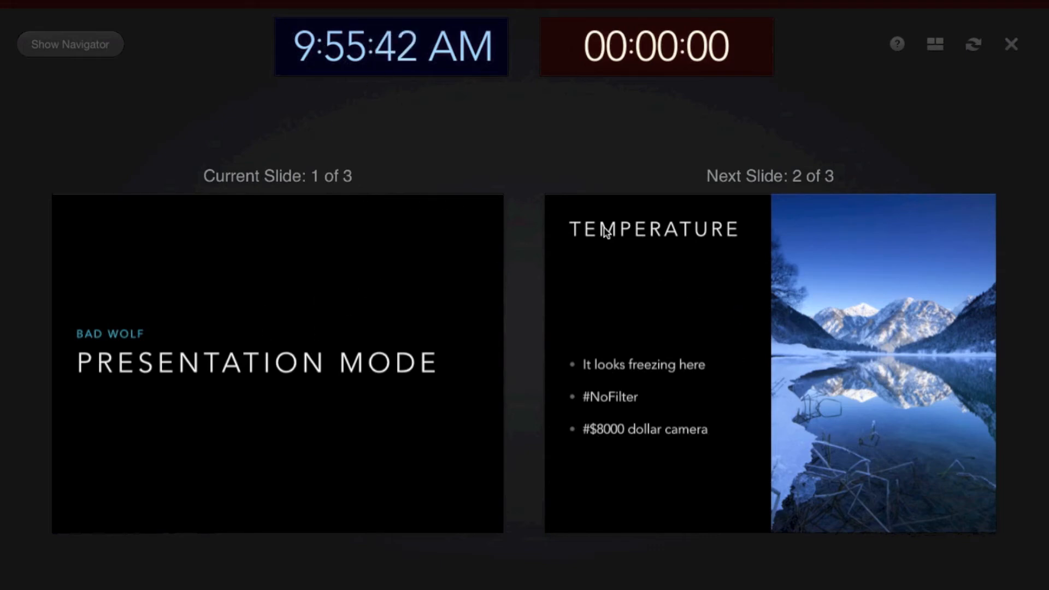
mouse_move(651, 80)
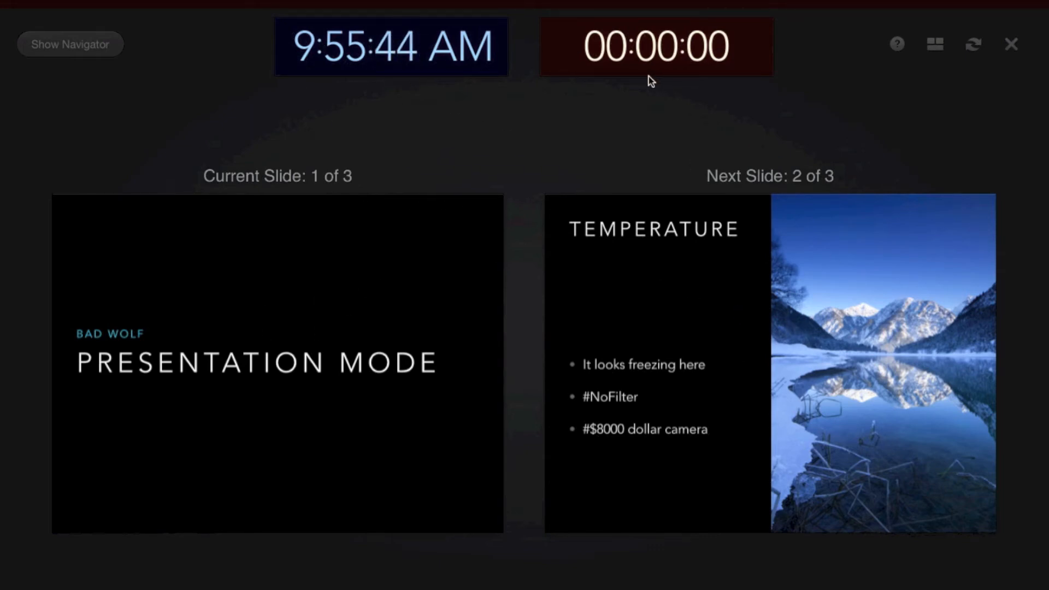
left_click(68, 44)
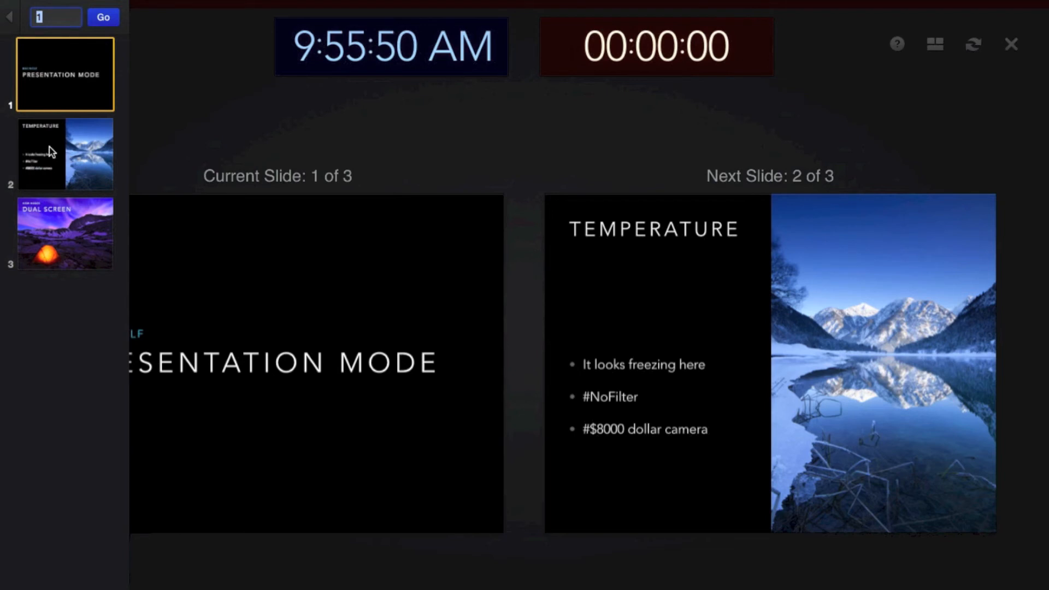
left_click(10, 14)
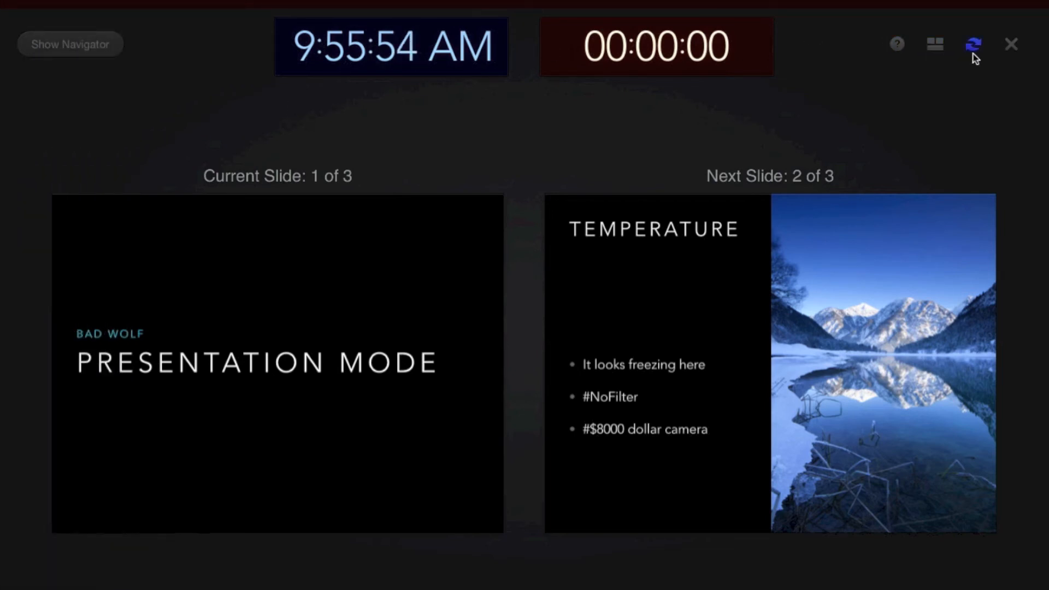
mouse_move(973, 46)
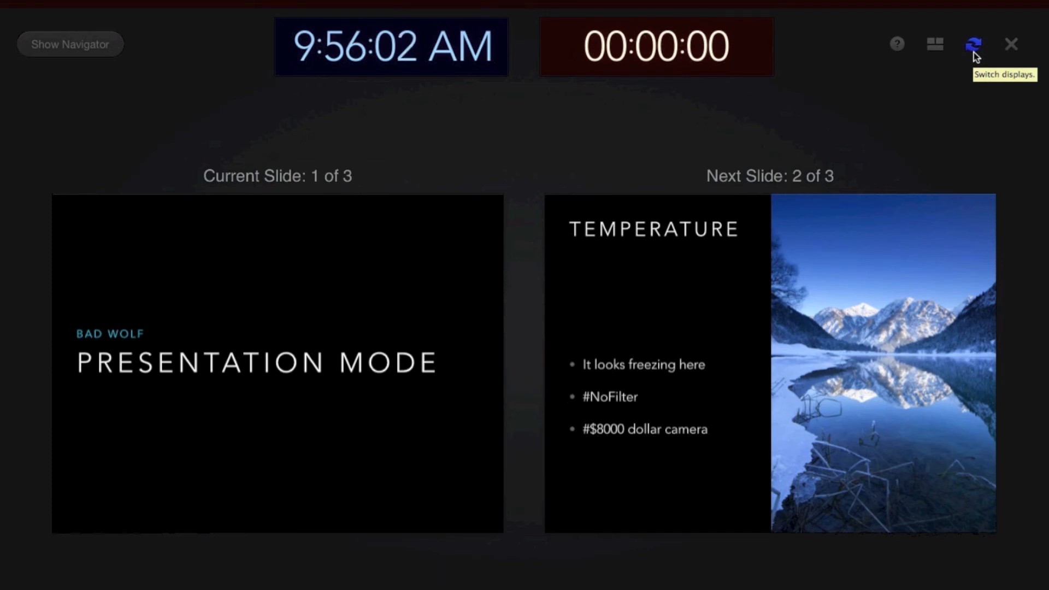
mouse_move(776, 138)
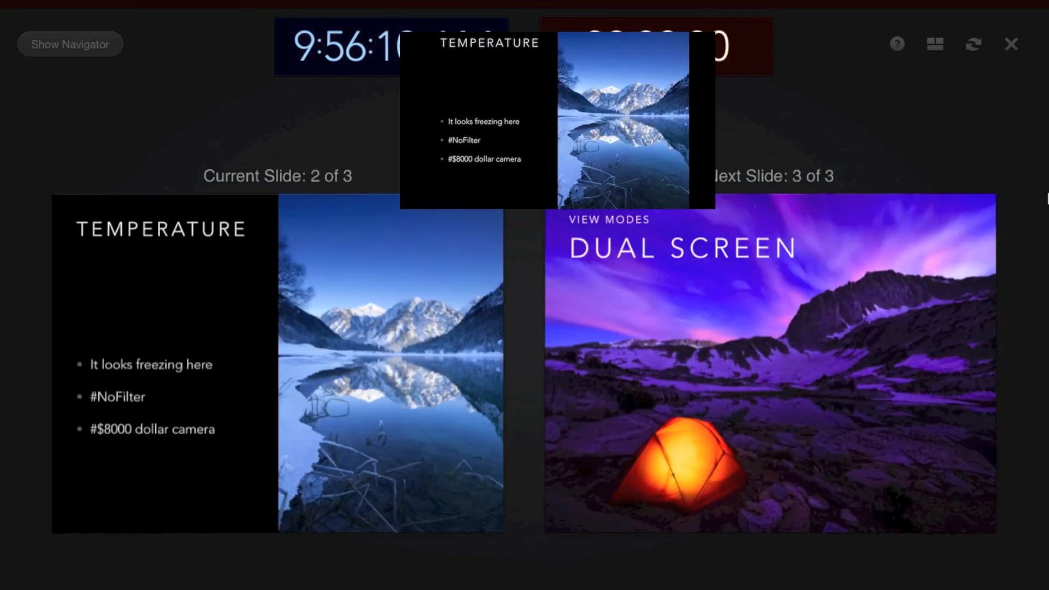
- Advance to slide 3 of 3, Dual Screen, with End of Show next
key("right")
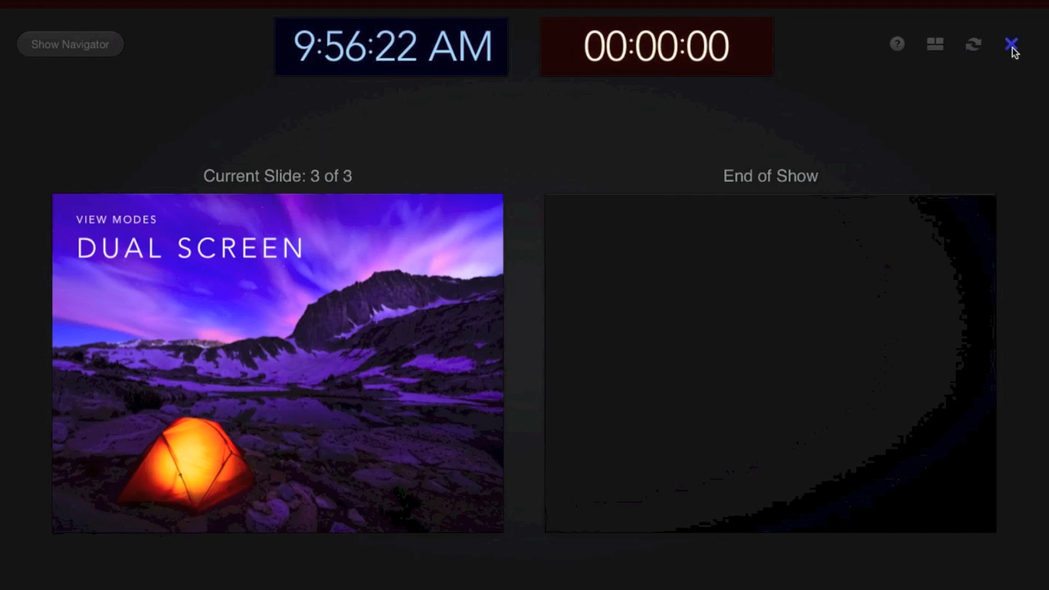
mouse_move(1013, 44)
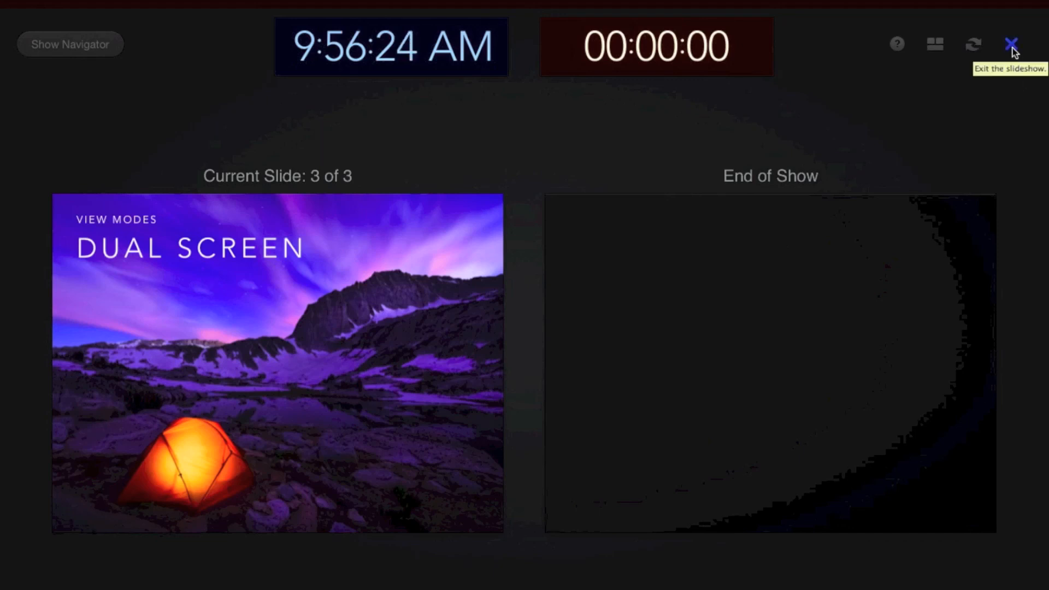